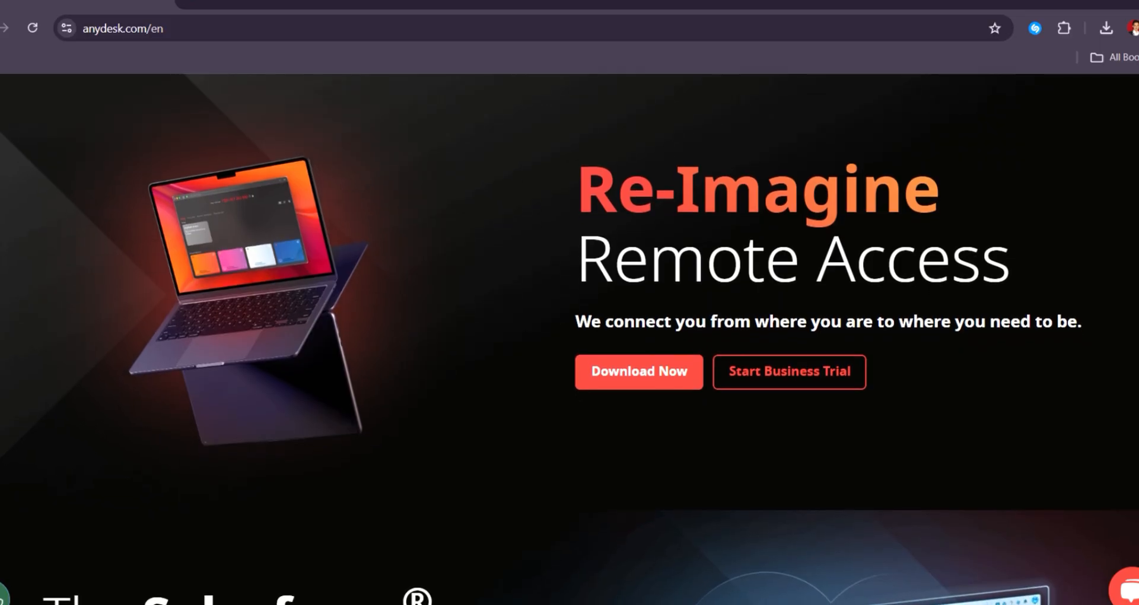
pyautogui.scroll(-3)
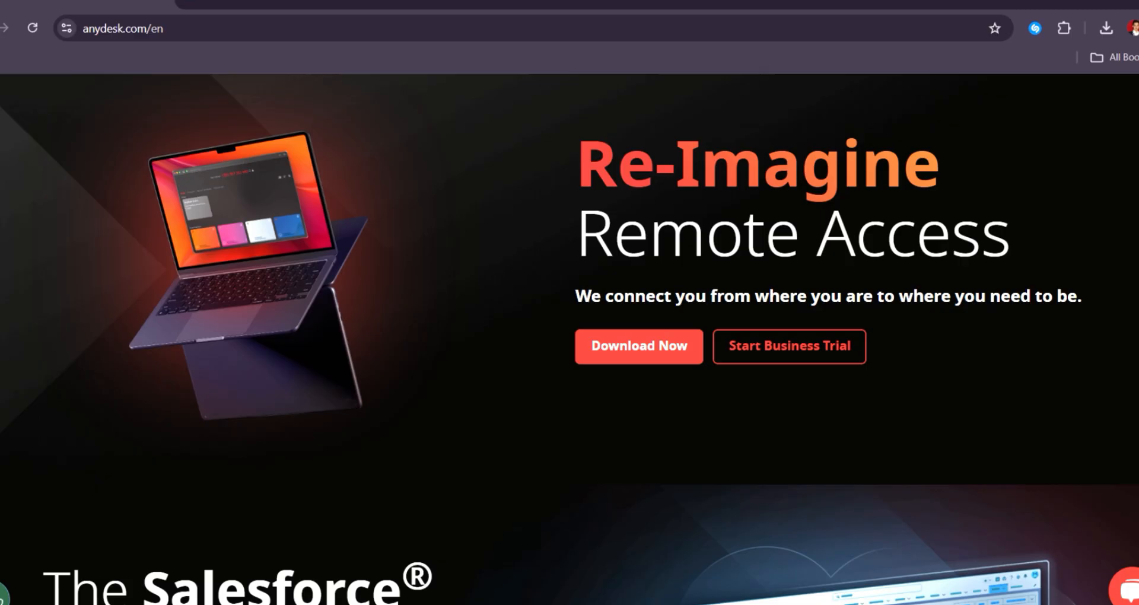
pyautogui.scroll(-3)
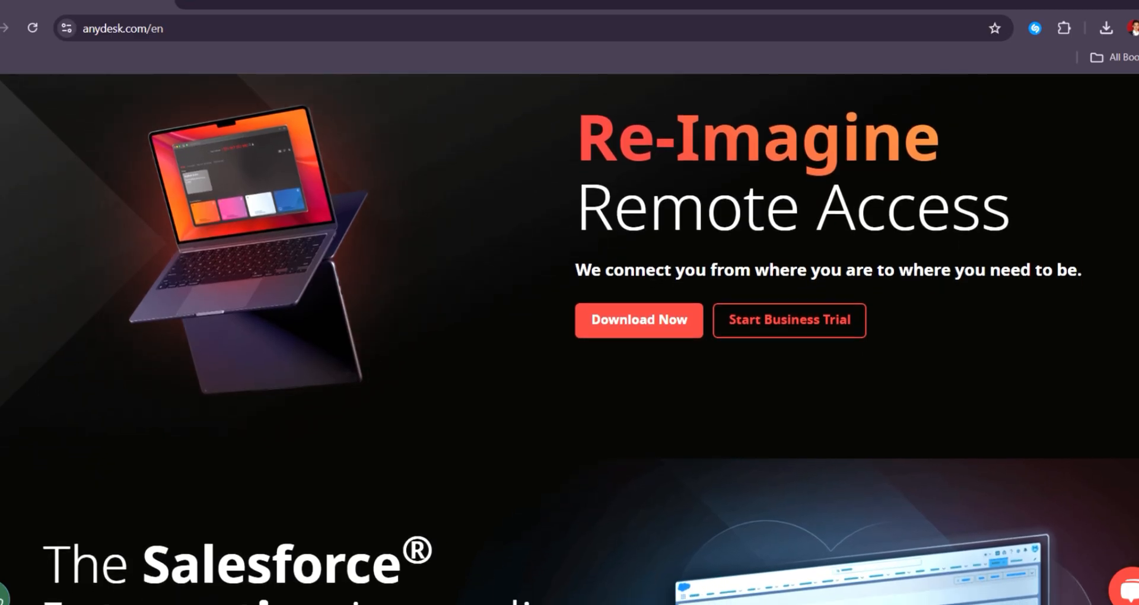
pyautogui.scroll(-3)
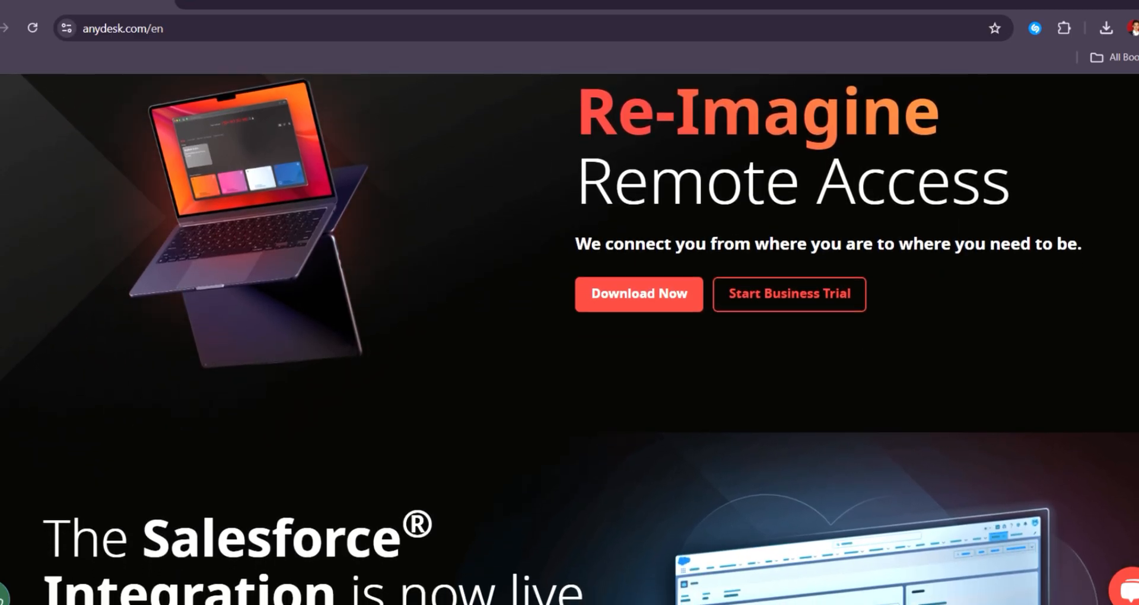
pyautogui.scroll(-3)
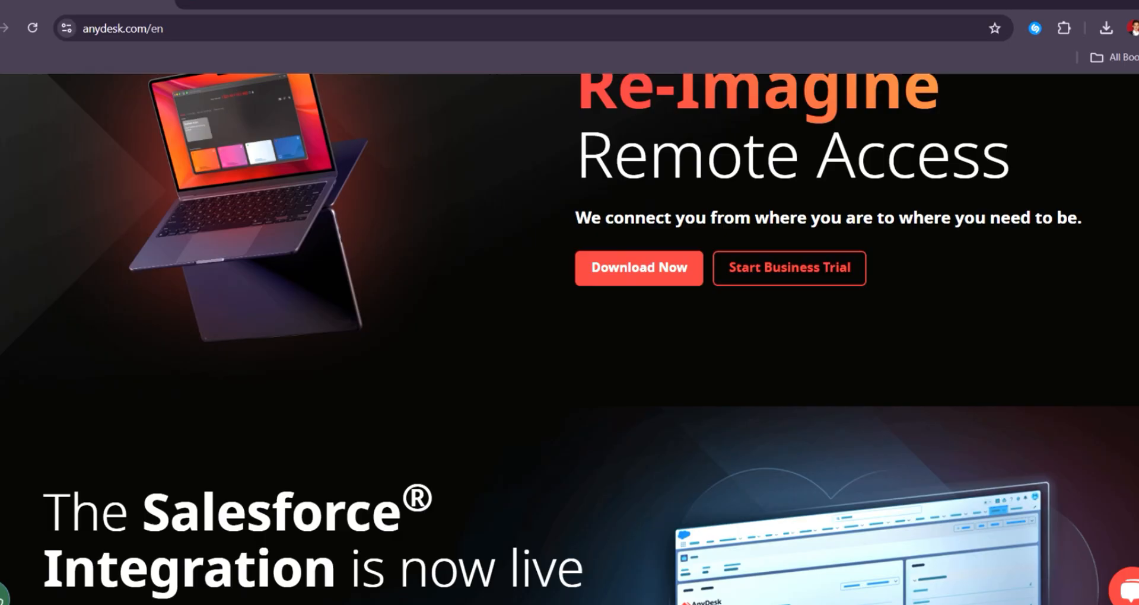
pyautogui.scroll(-3)
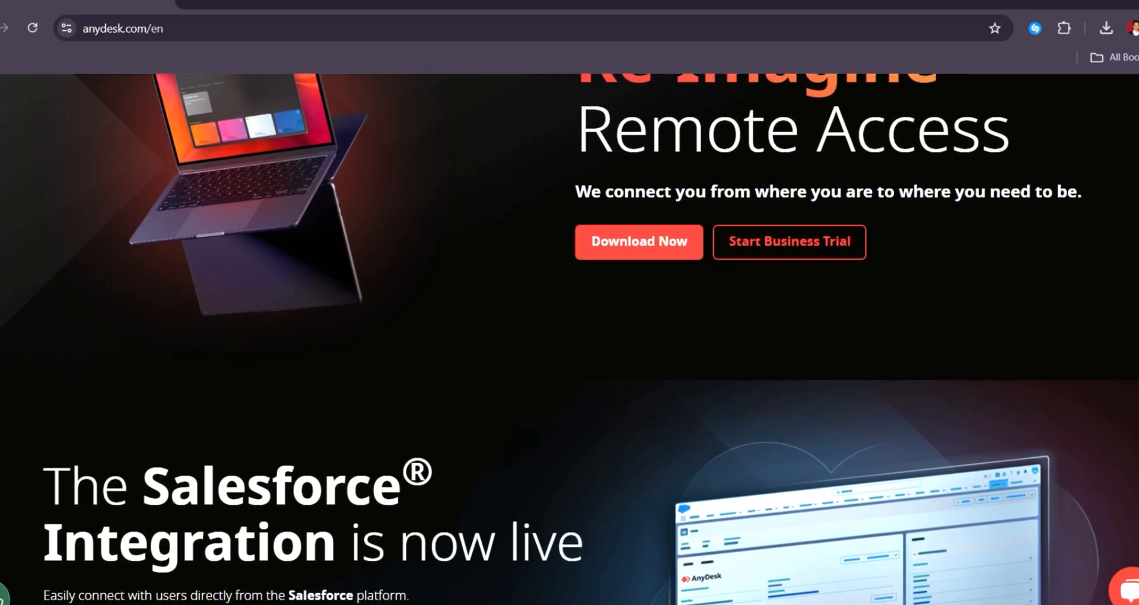
pyautogui.scroll(-3)
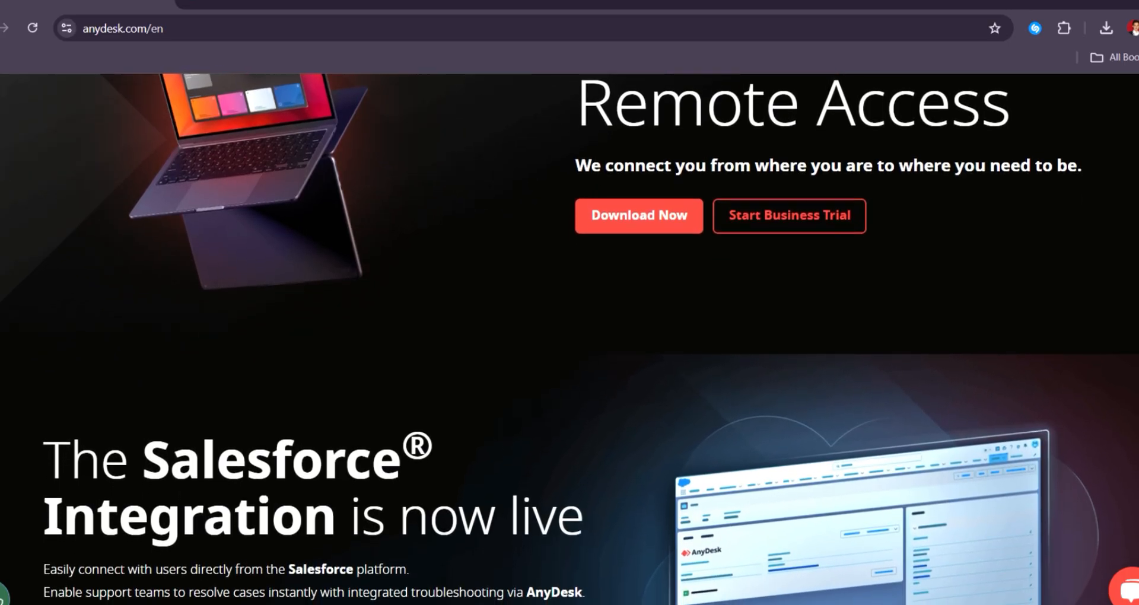
pyautogui.scroll(-3)
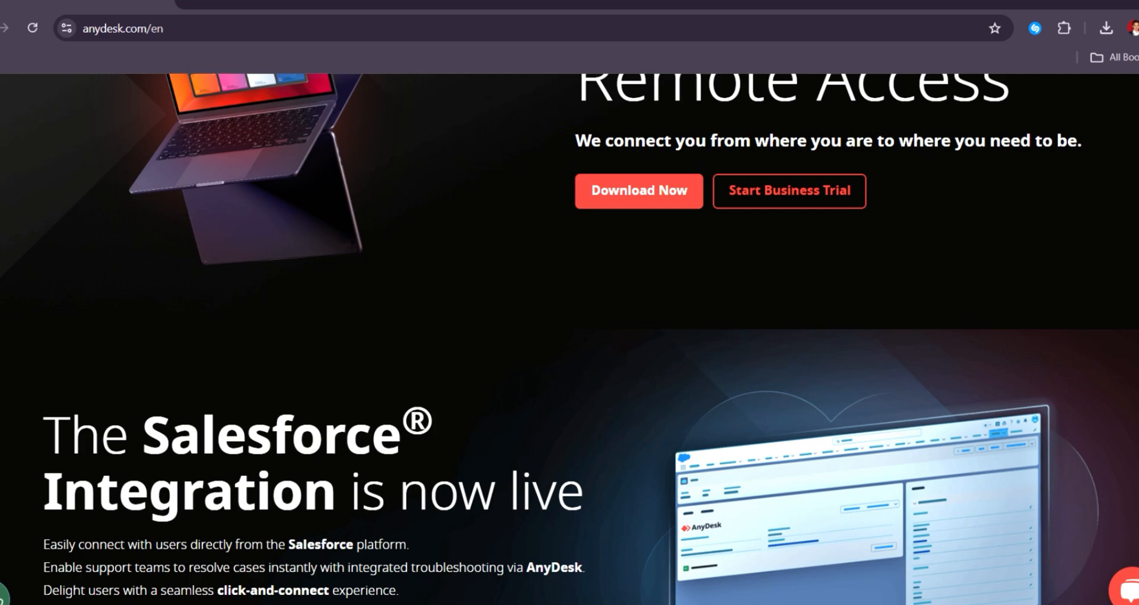
pyautogui.scroll(-3)
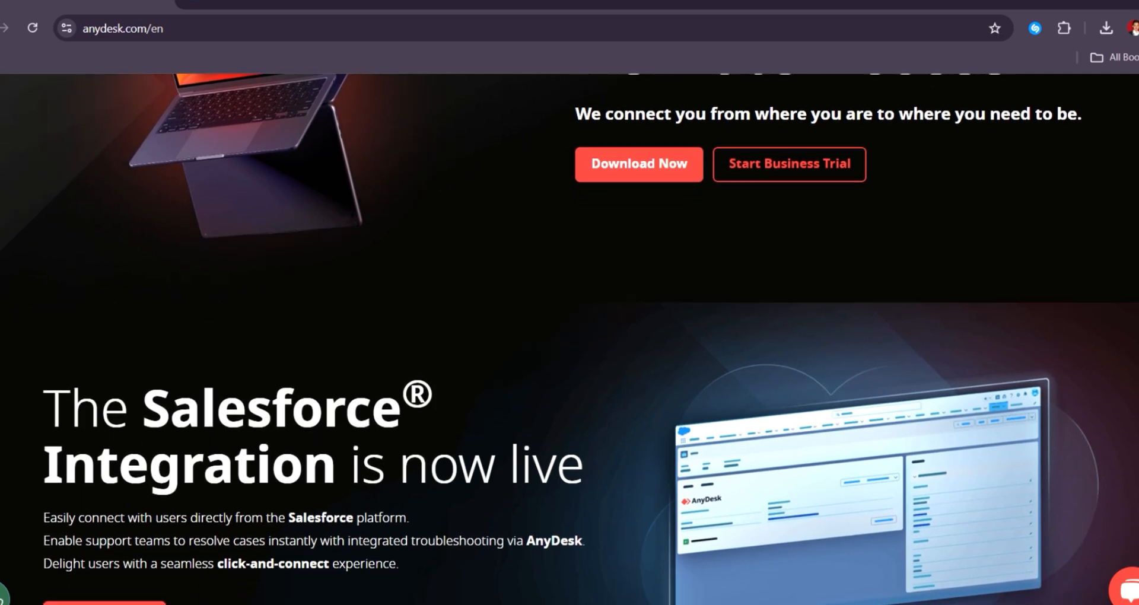
pyautogui.scroll(-3)
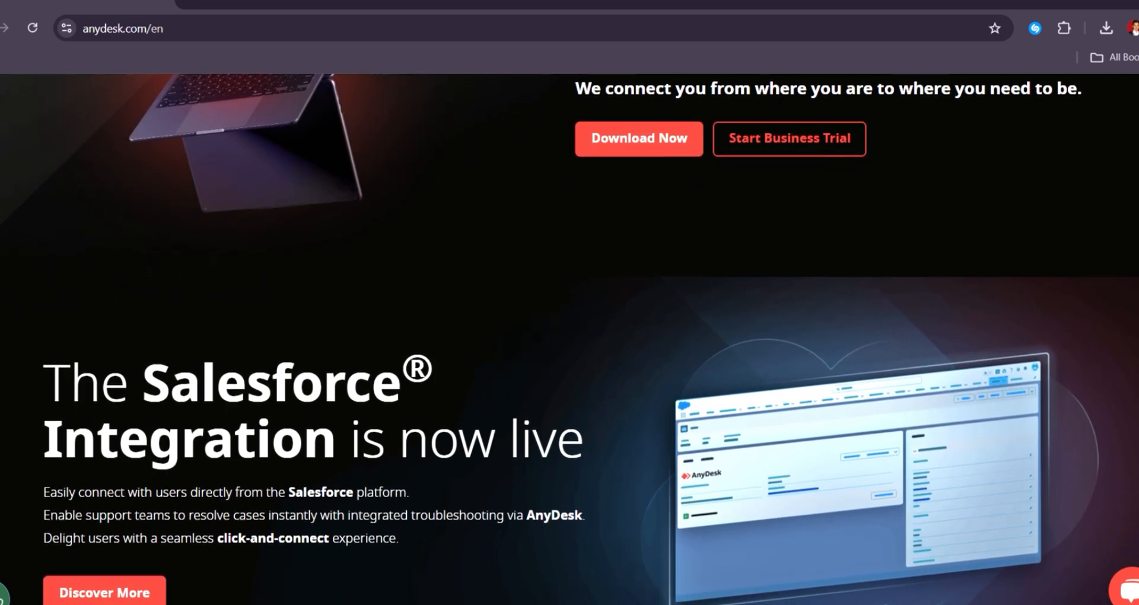
pyautogui.scroll(-3)
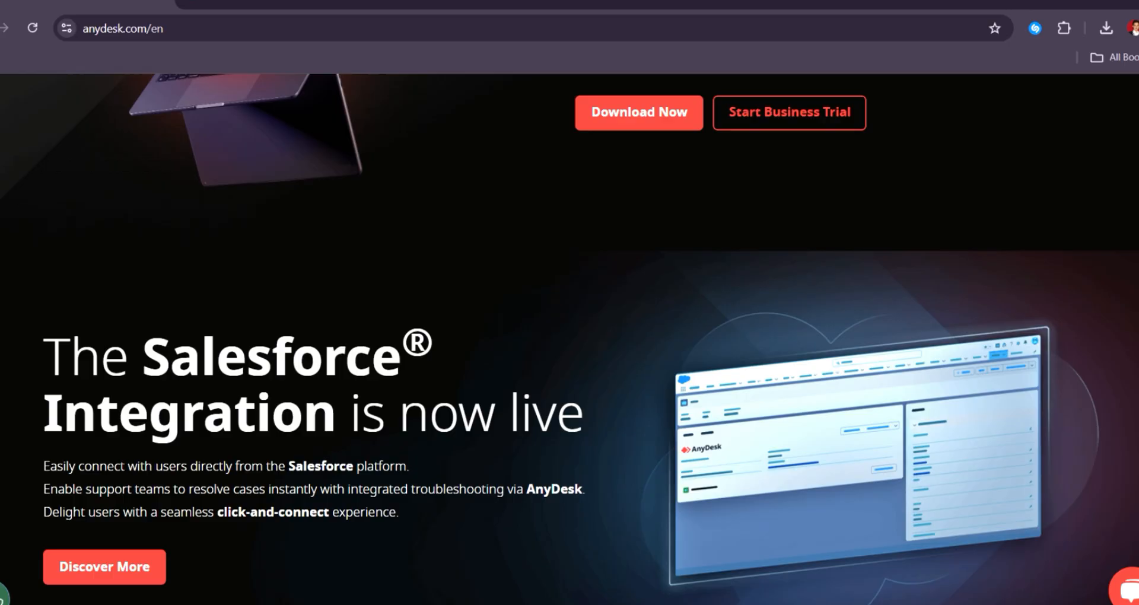
pyautogui.scroll(-3)
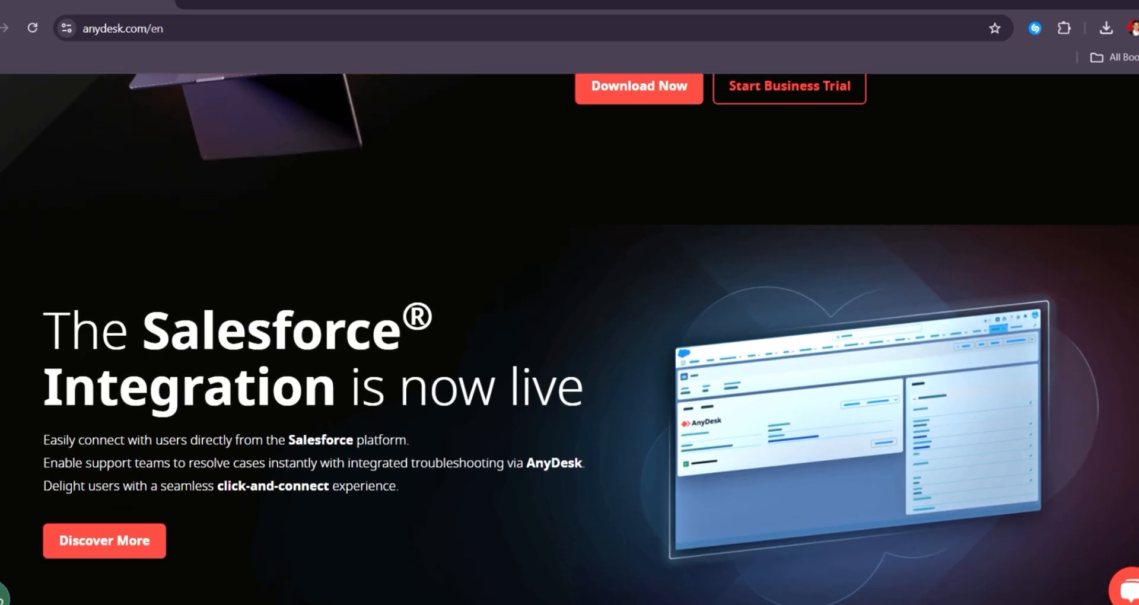
pyautogui.scroll(-3)
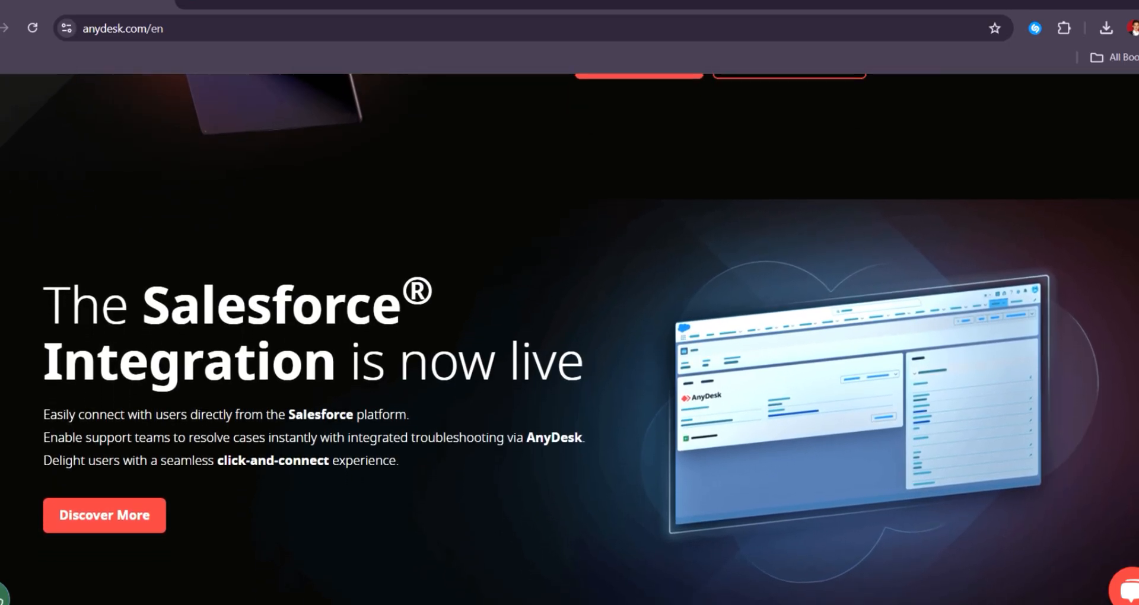
pyautogui.scroll(-3)
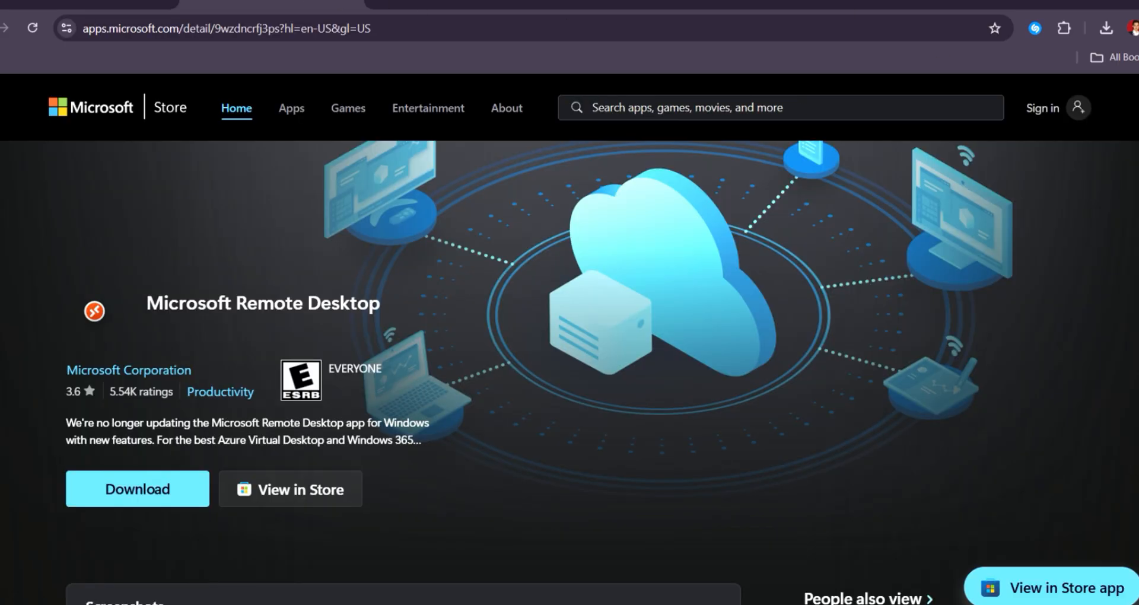
pyautogui.scroll(-3)
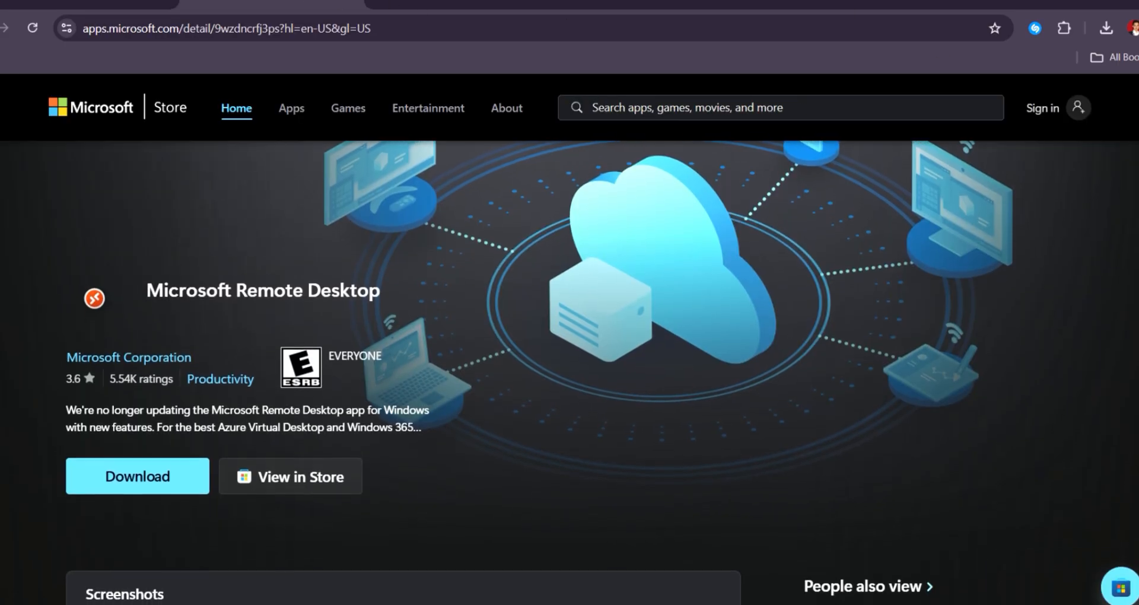
pyautogui.scroll(-3)
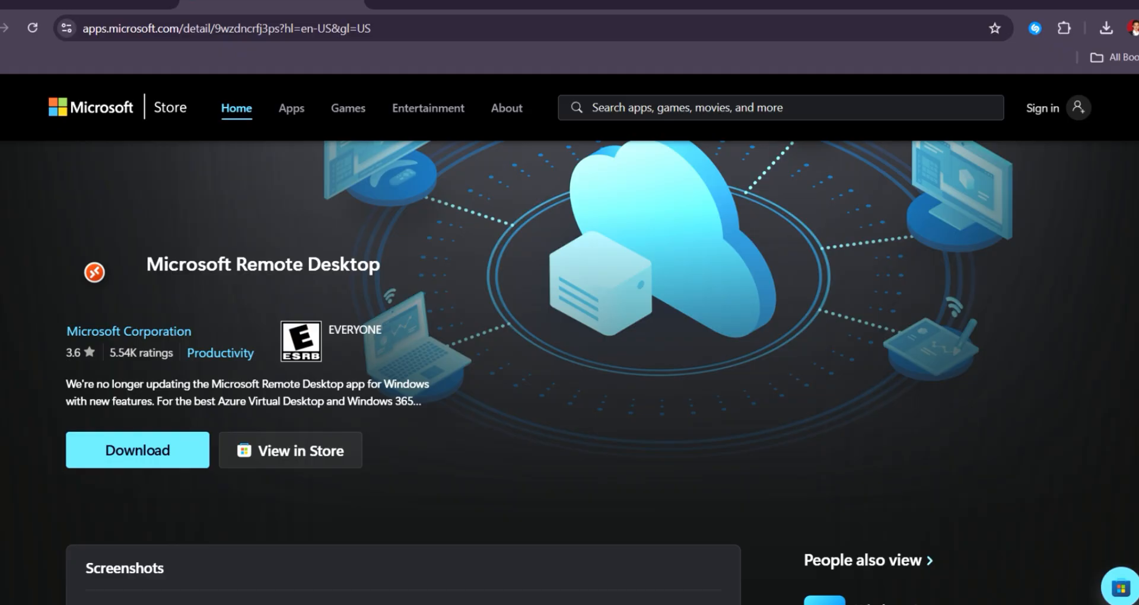
pyautogui.scroll(-3)
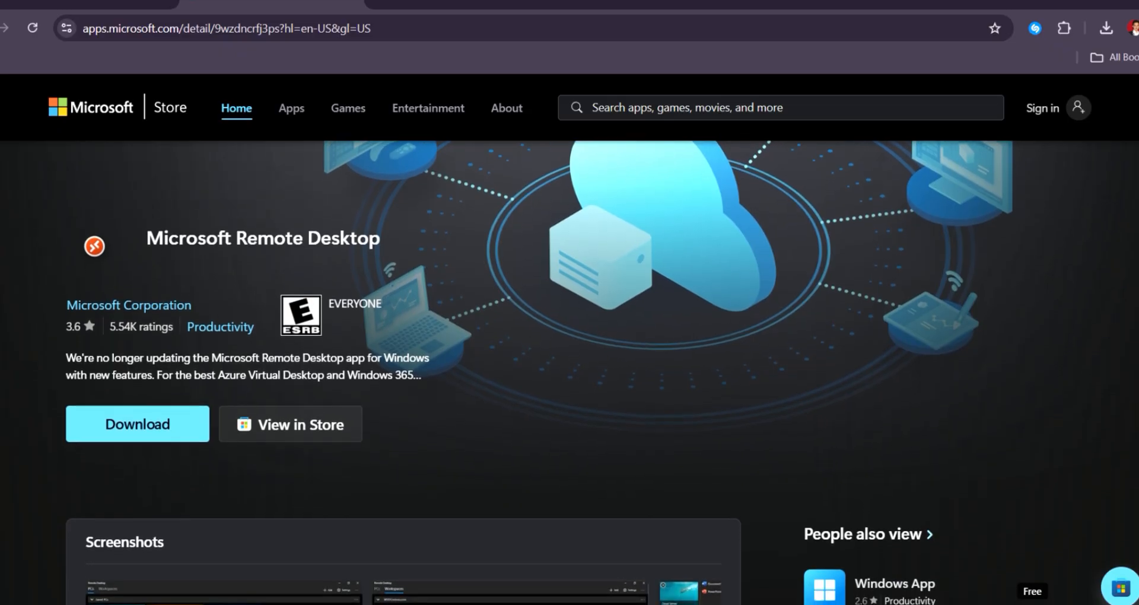
pyautogui.scroll(-3)
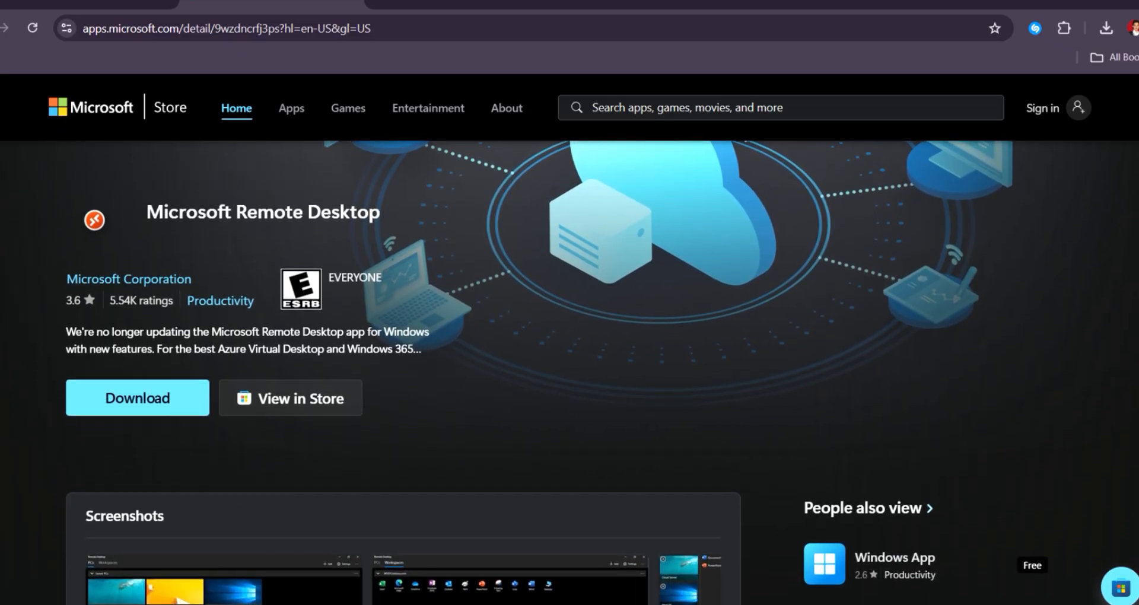
pyautogui.scroll(-3)
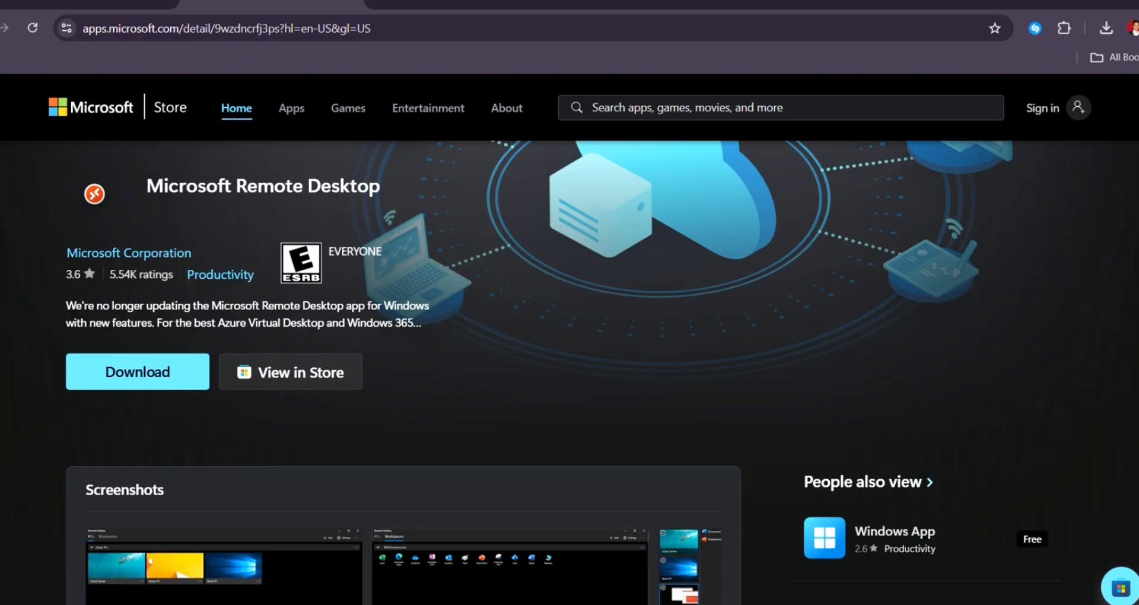
pyautogui.scroll(-3)
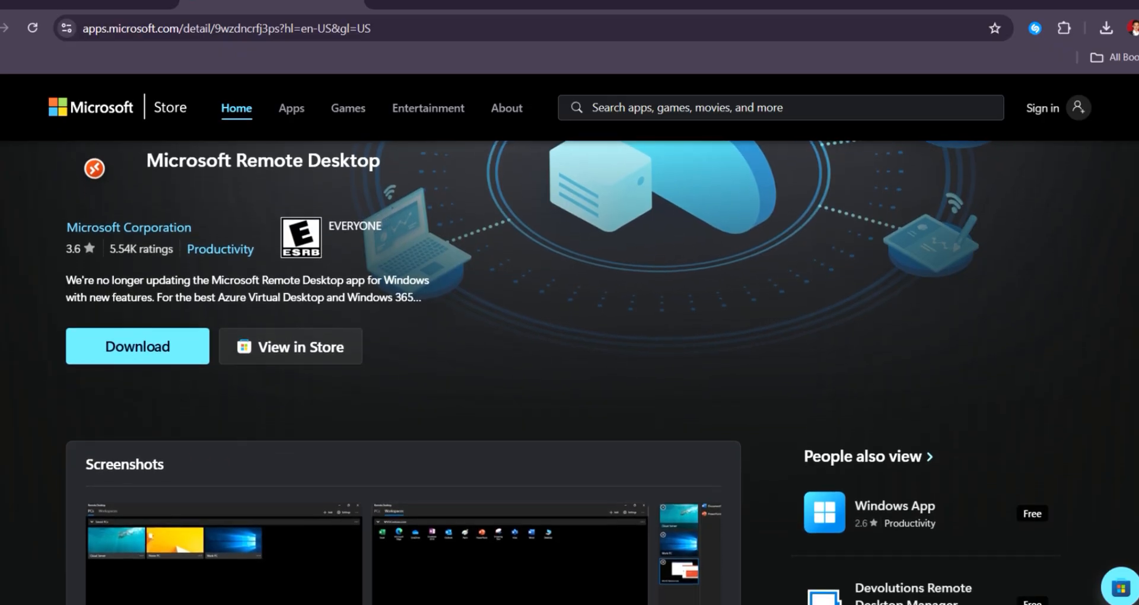
pyautogui.scroll(-3)
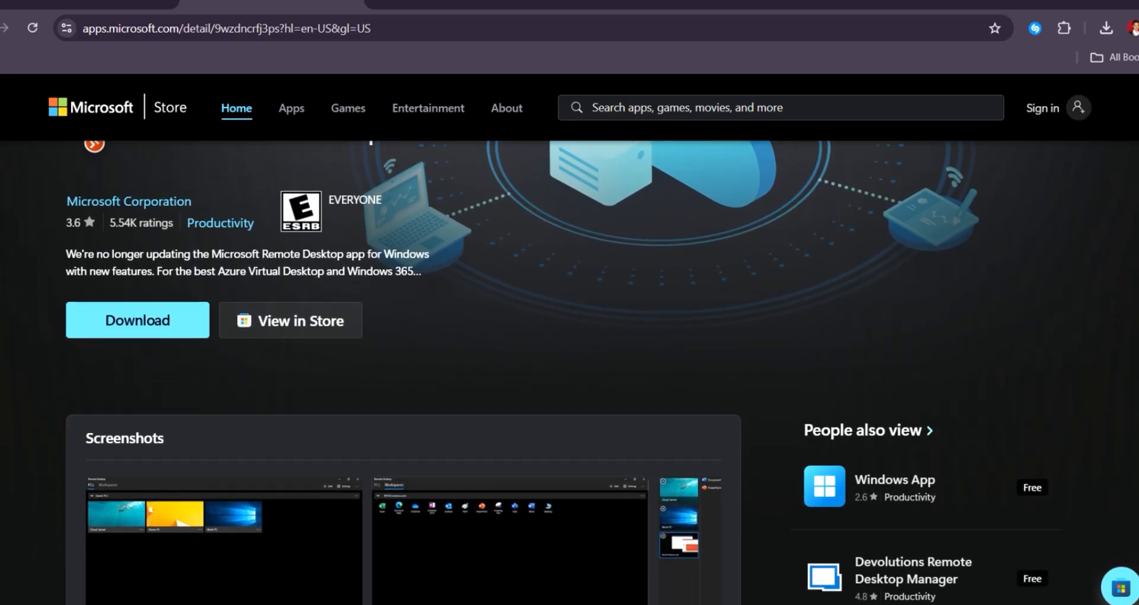
pyautogui.scroll(-3)
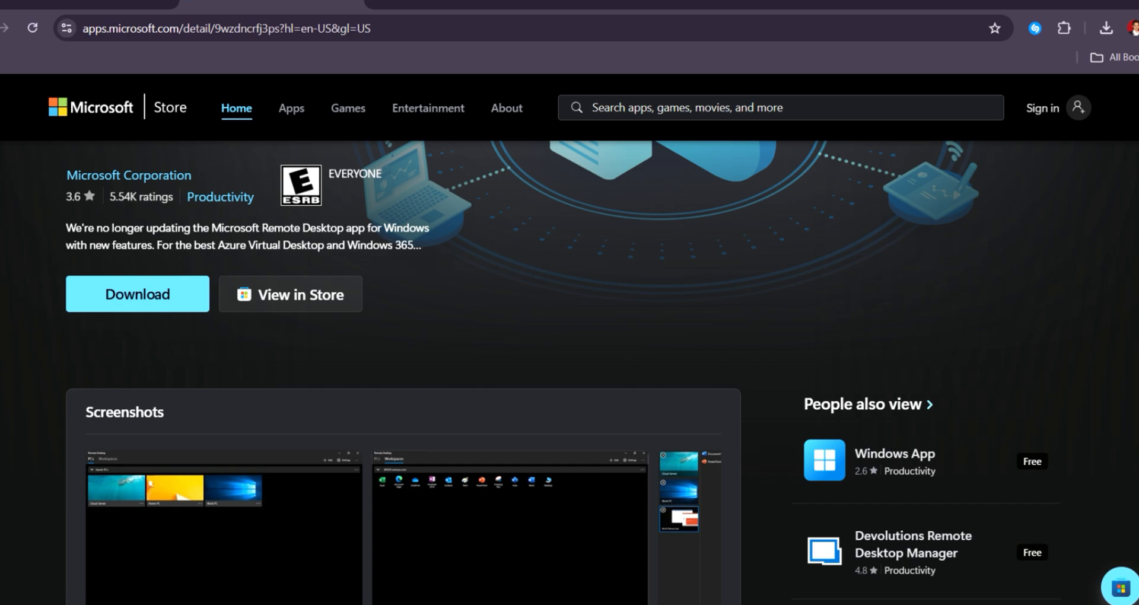
pyautogui.scroll(-3)
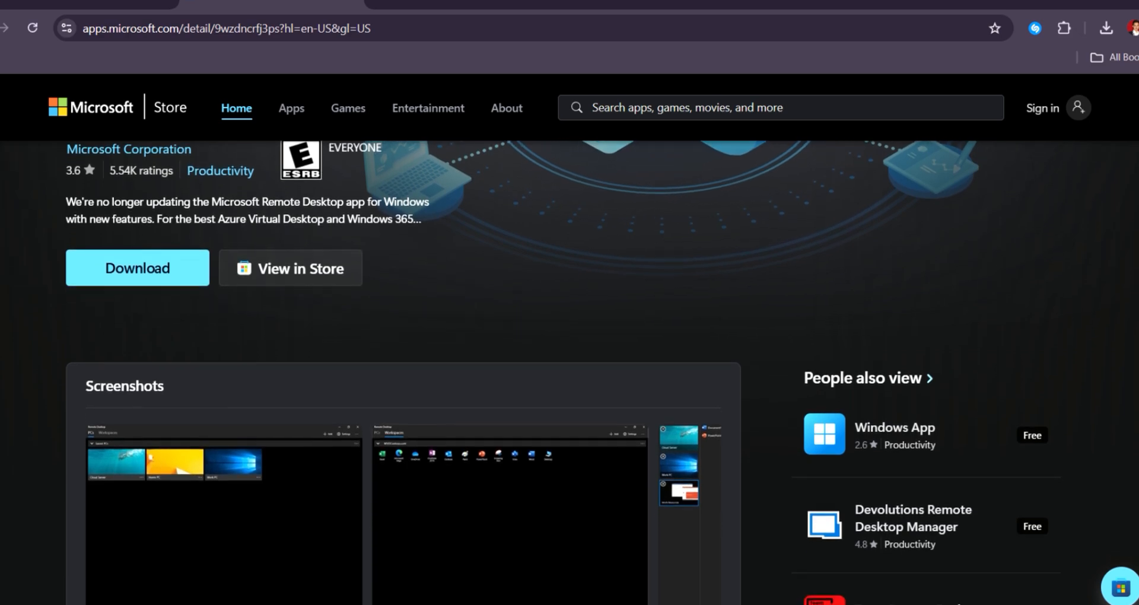
pyautogui.scroll(-3)
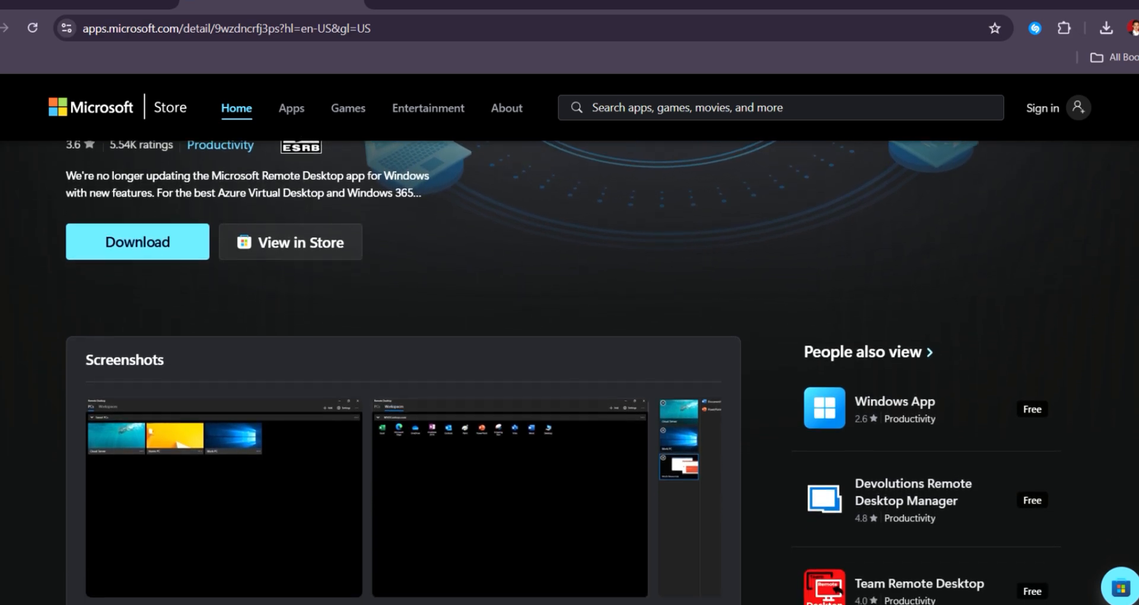
pyautogui.scroll(-3)
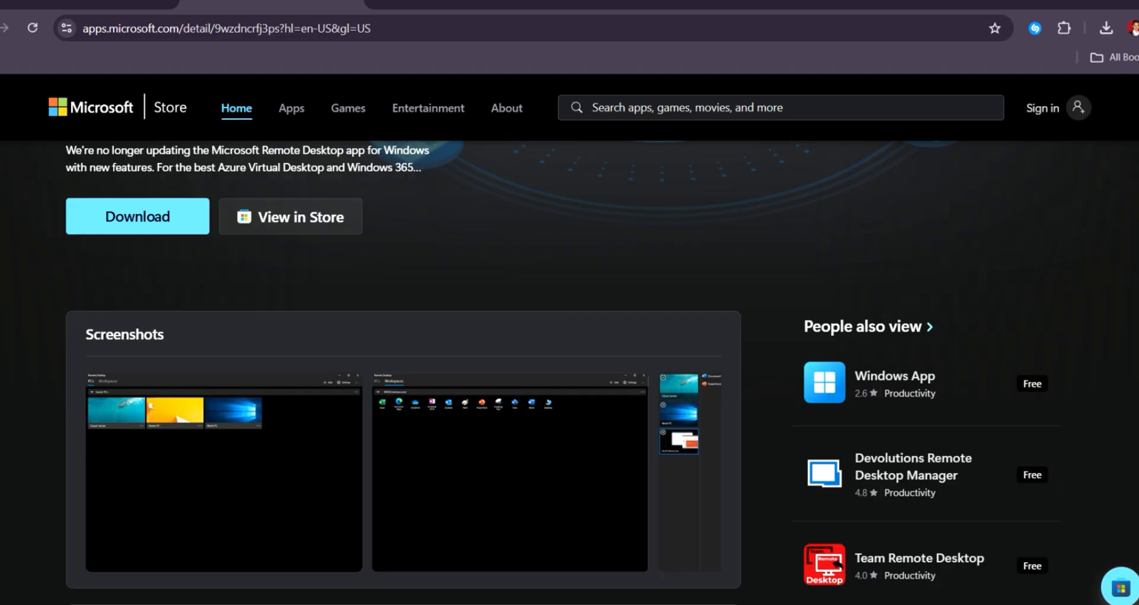
pyautogui.scroll(-3)
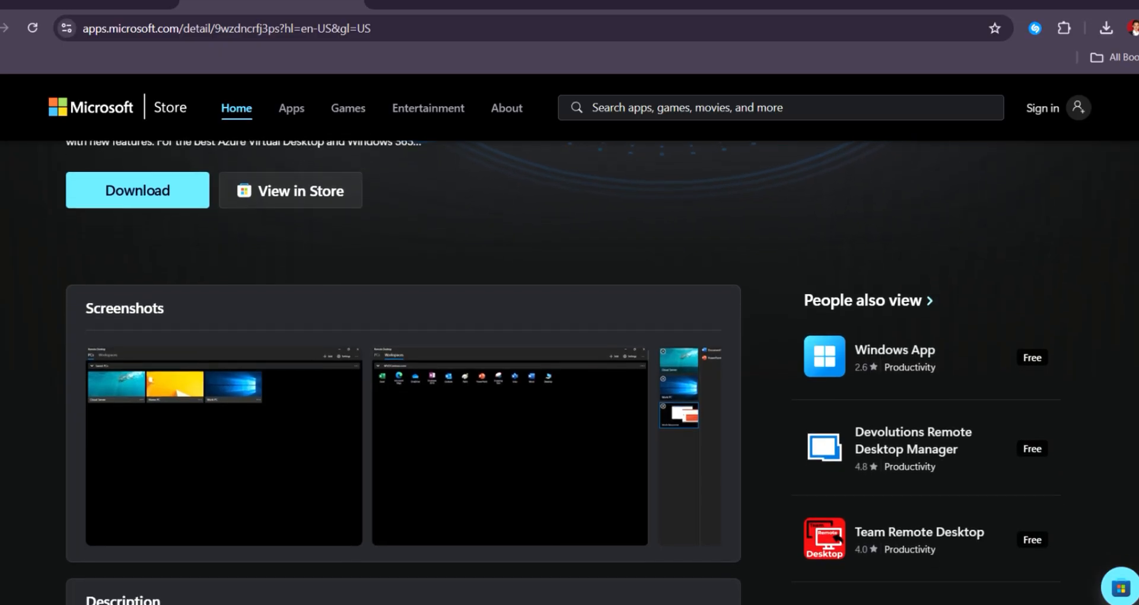
pyautogui.scroll(-3)
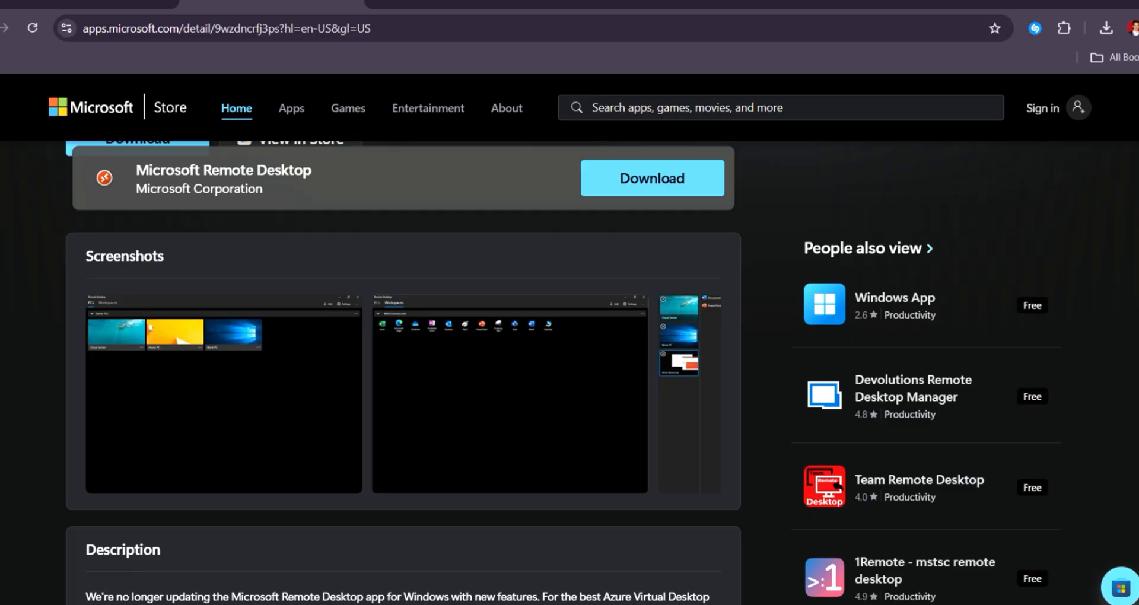
pyautogui.scroll(-3)
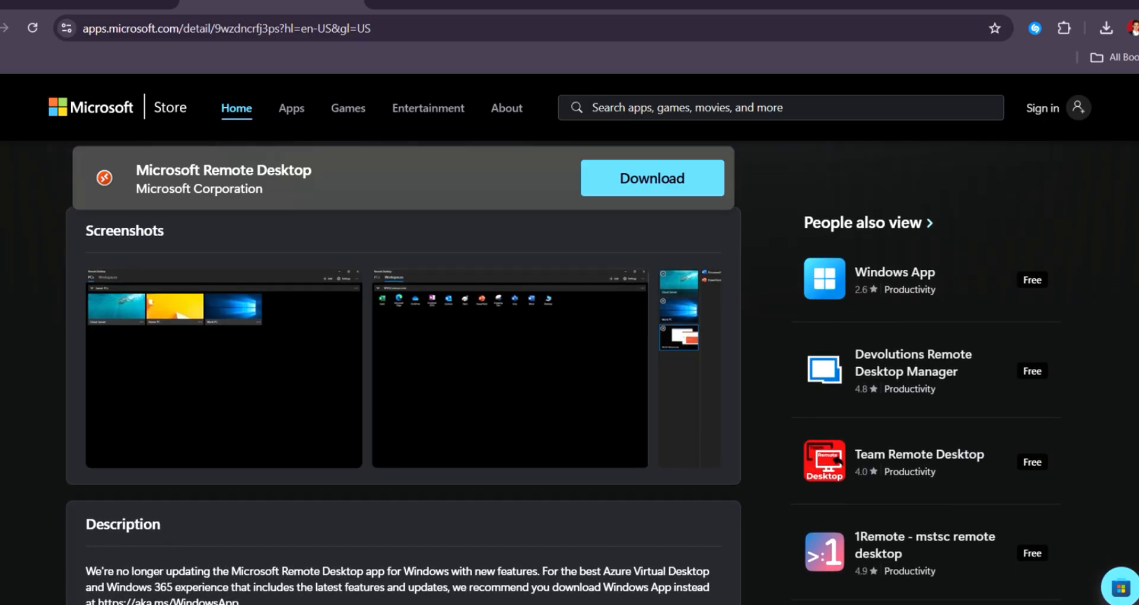
pyautogui.scroll(-3)
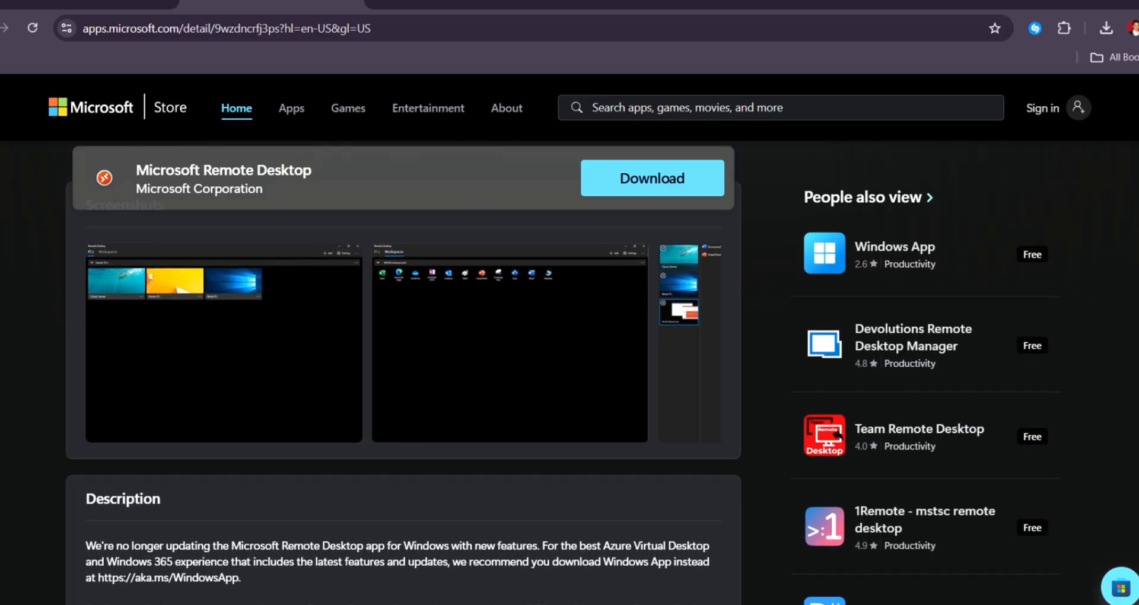